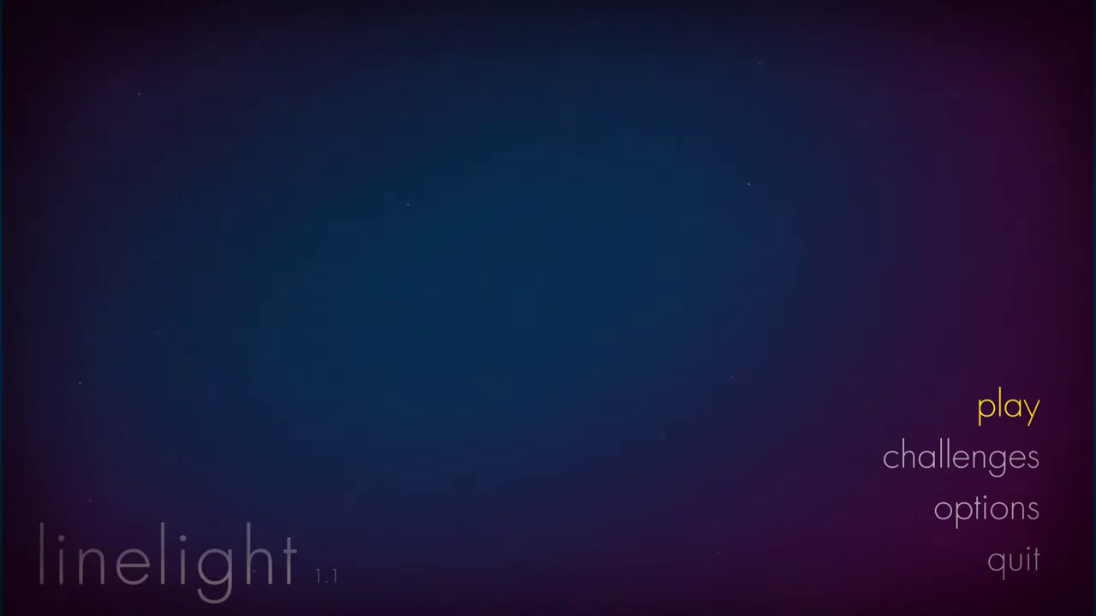
# - Start the game from the title menu to reach the save files a, b and c
pyautogui.click(1008, 406)
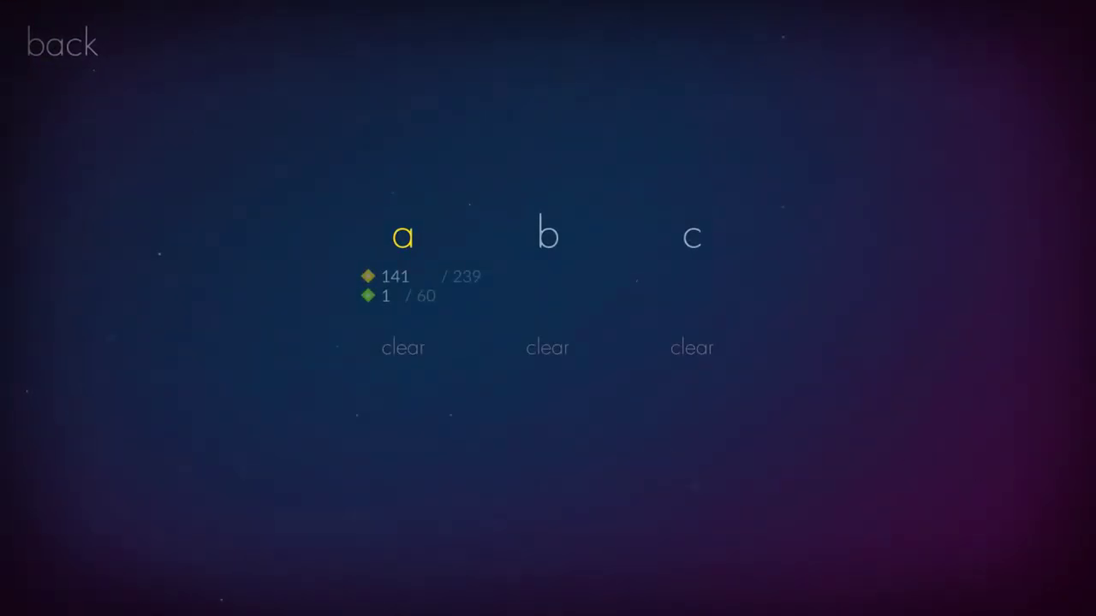
# - Load save file a and guide the light along the glowing line paths
pyautogui.click(402, 236)
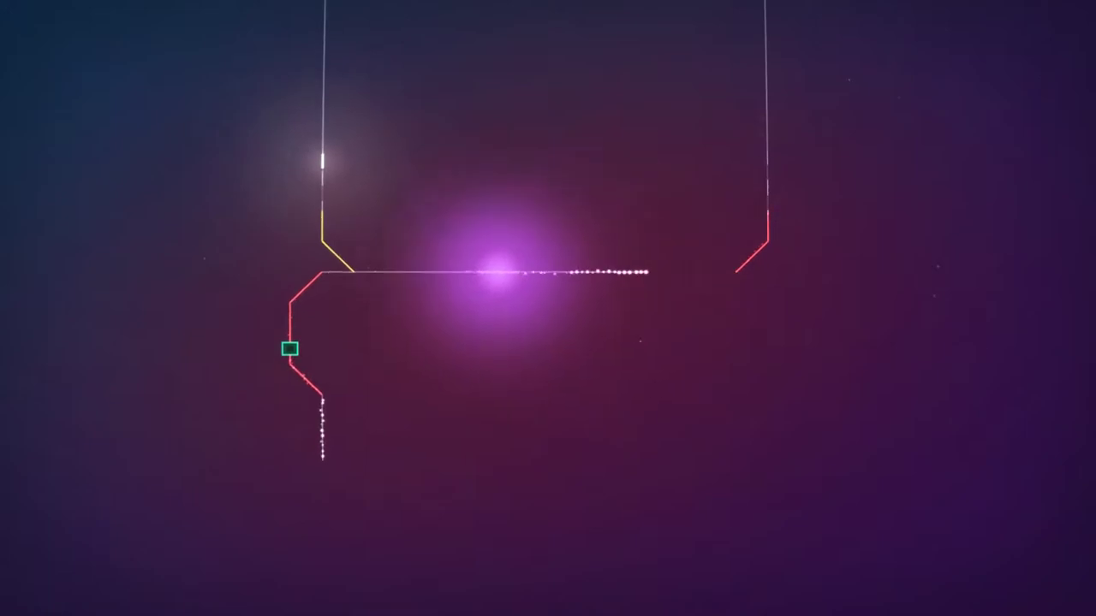